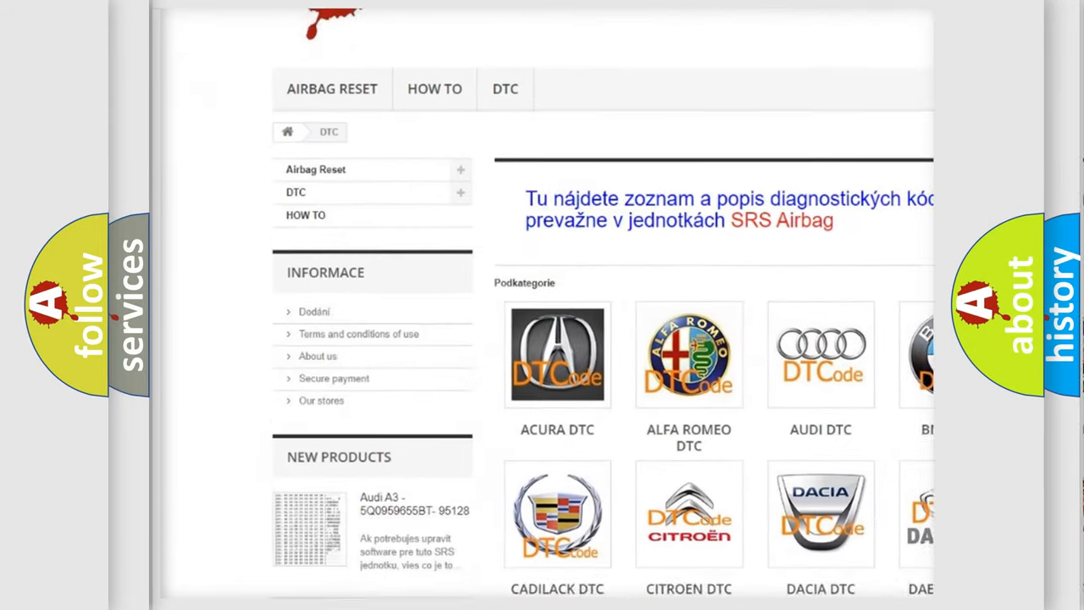
scroll(down, 3)
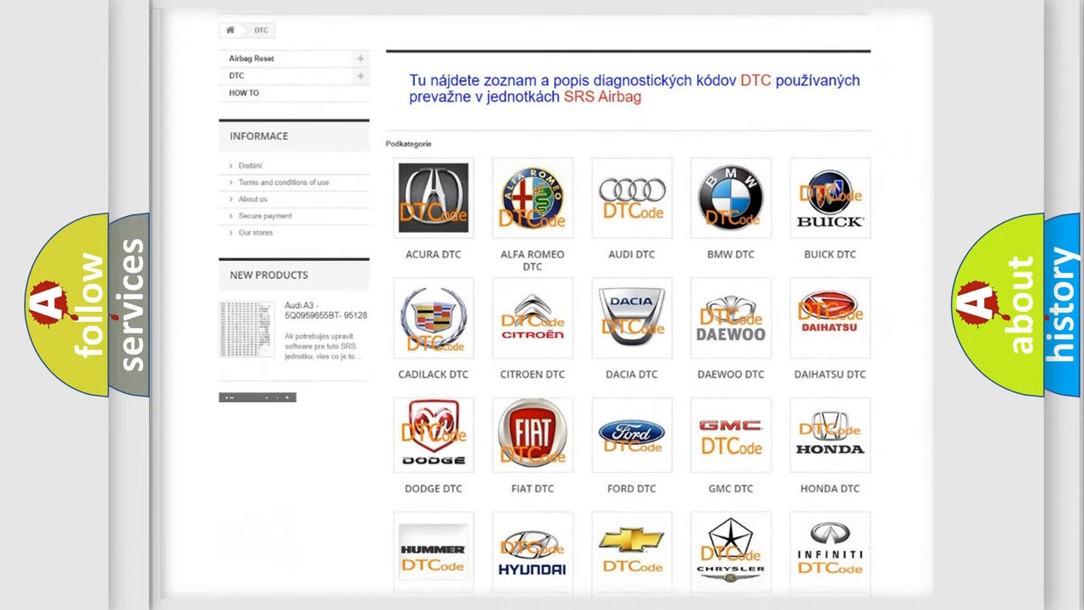
scroll(down, 3)
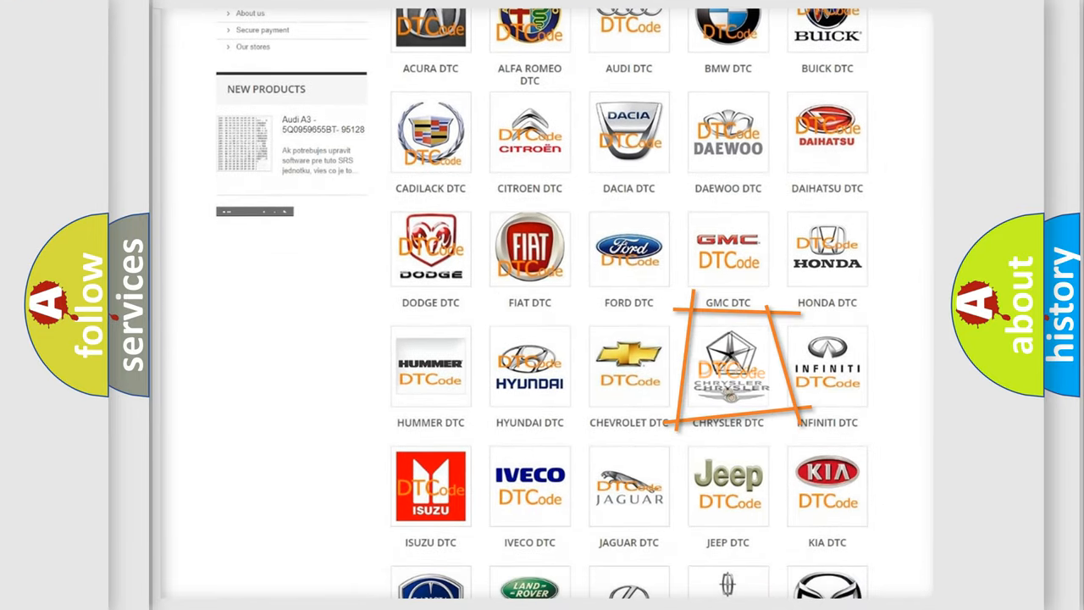